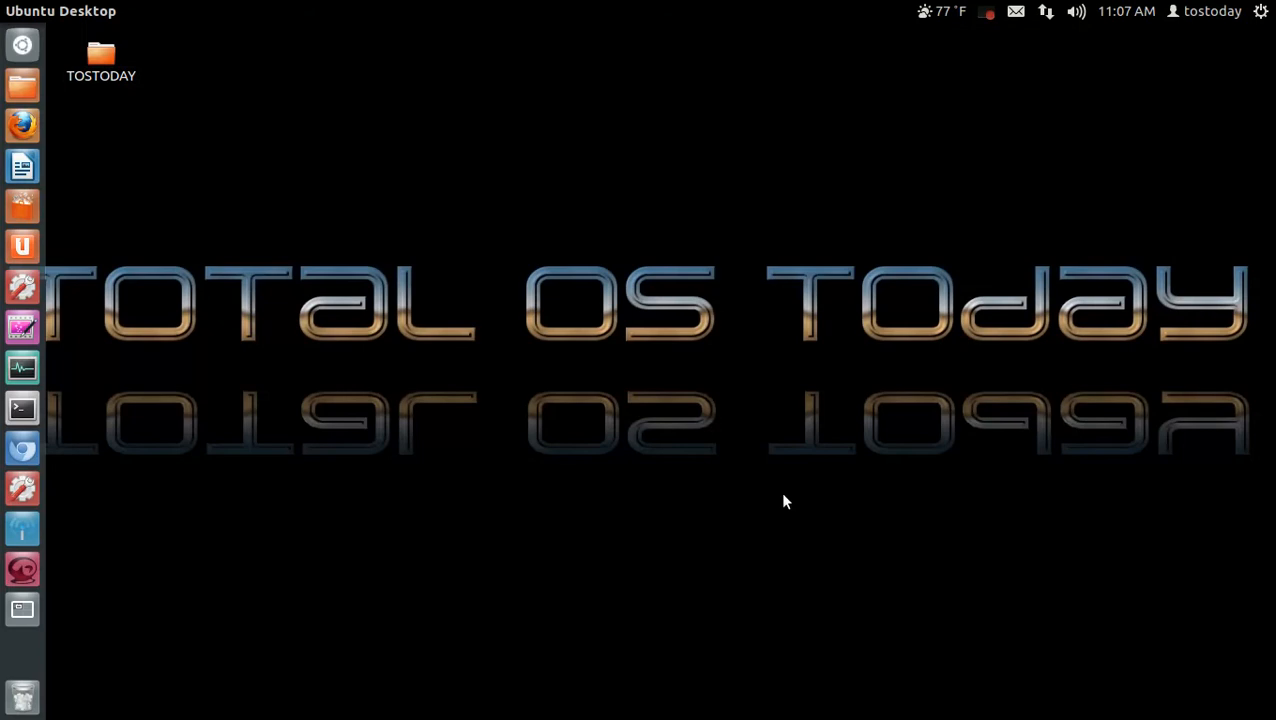
mouse_move(1137, 99)
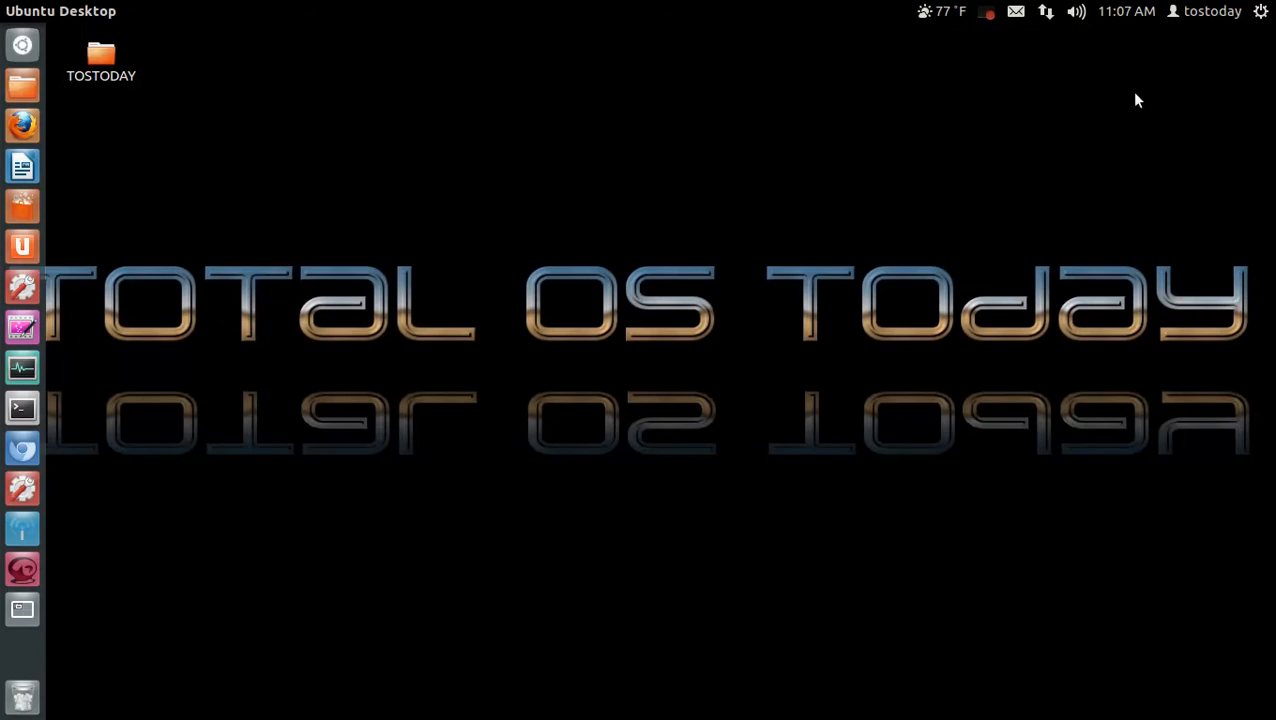
left_click(1126, 11)
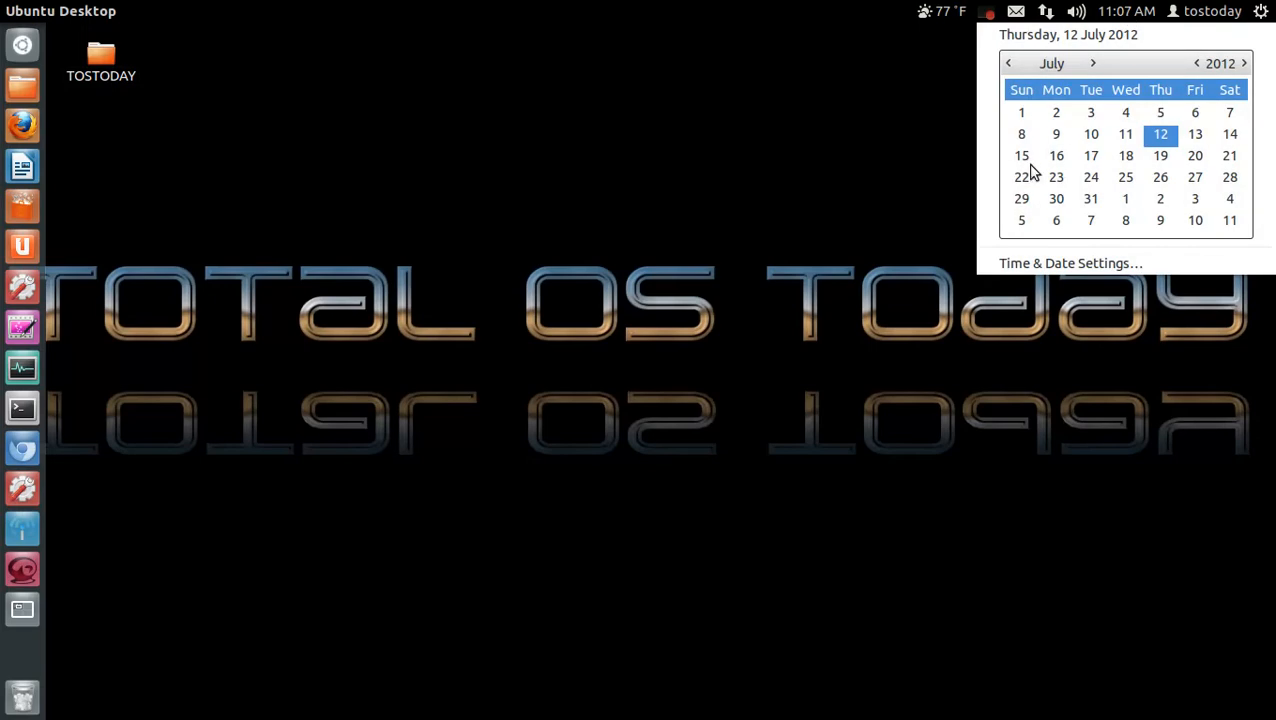
left_click(767, 159)
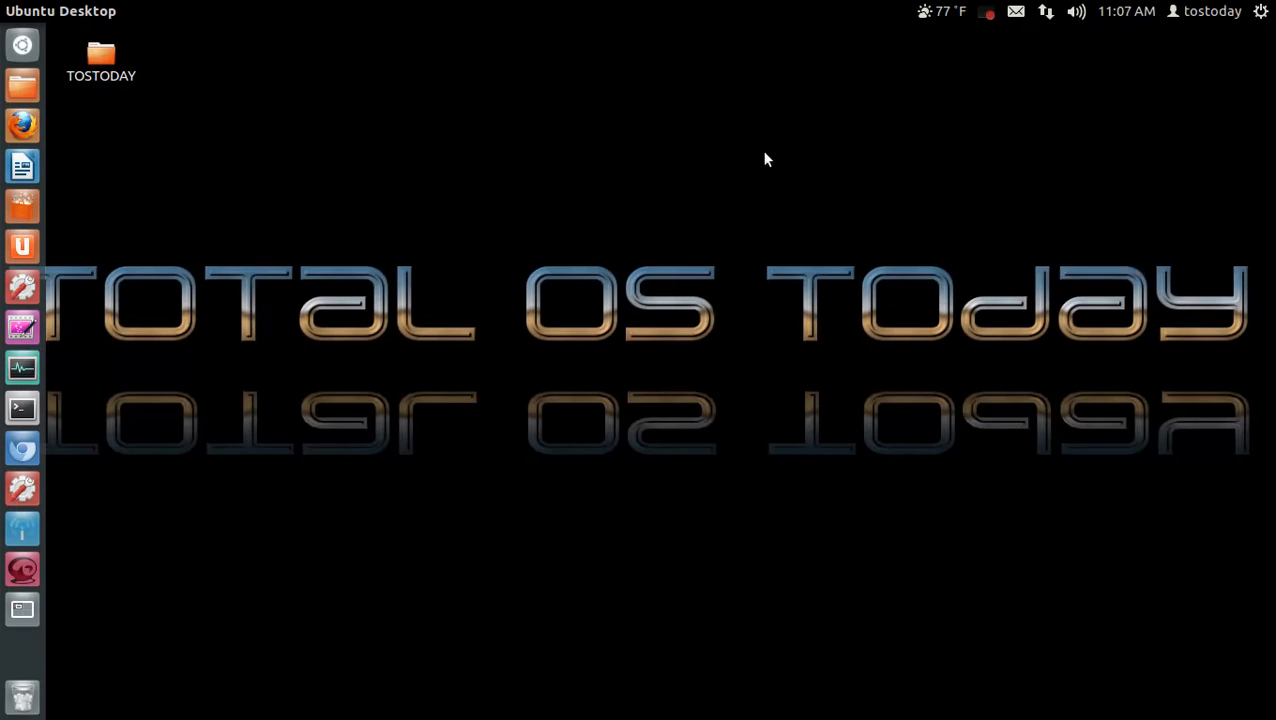